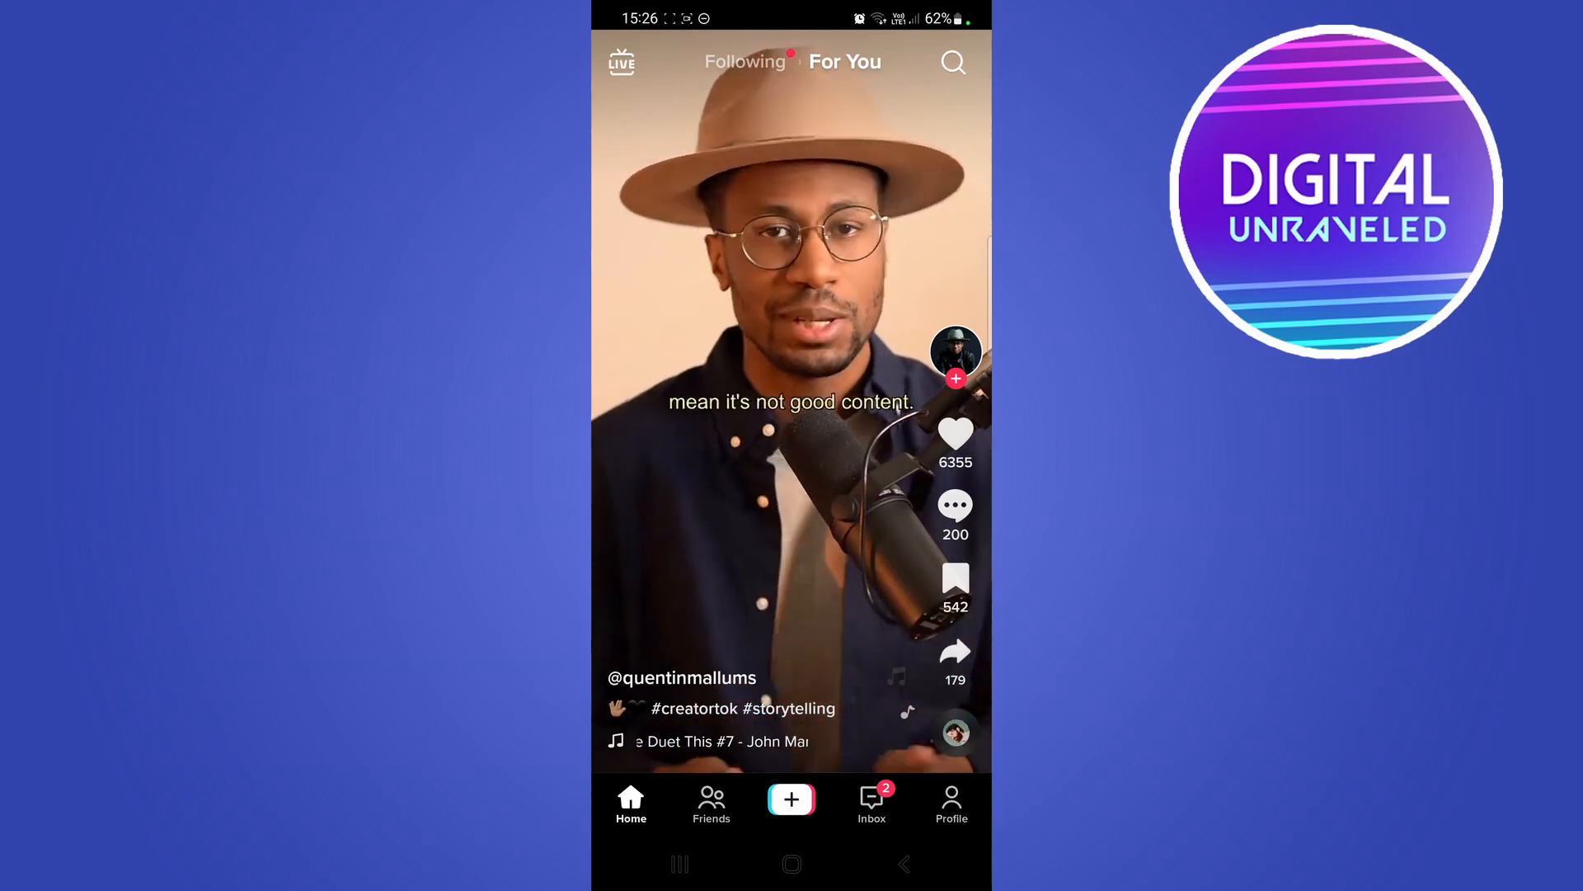
Leave the For You feed and start creating a new video with the camera
click(790, 800)
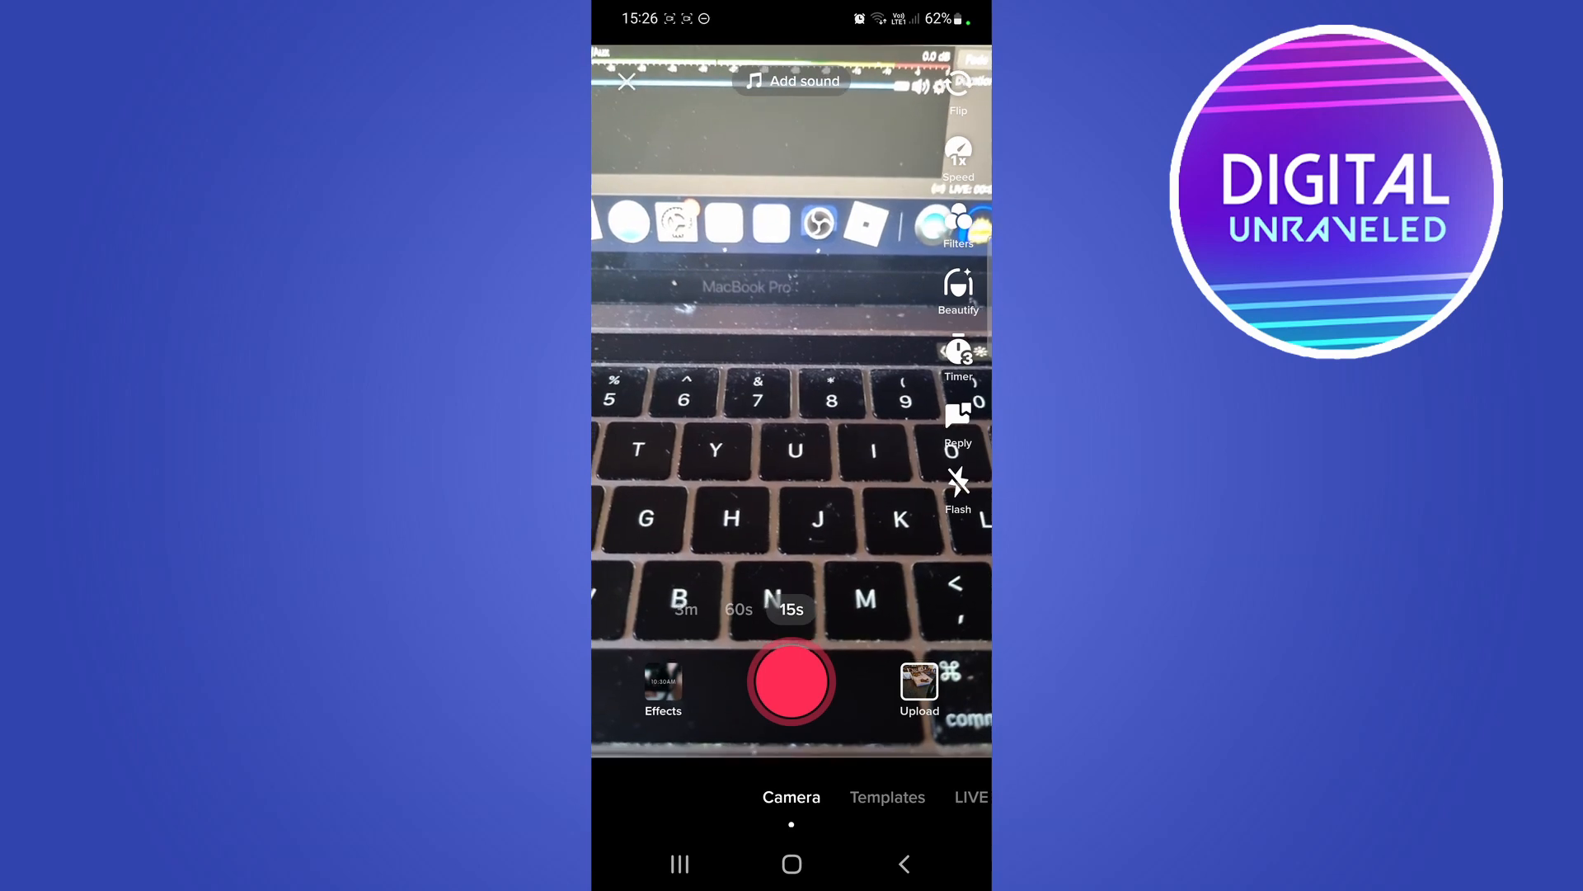
Bring up the camera effects gallery showing the New category
click(663, 692)
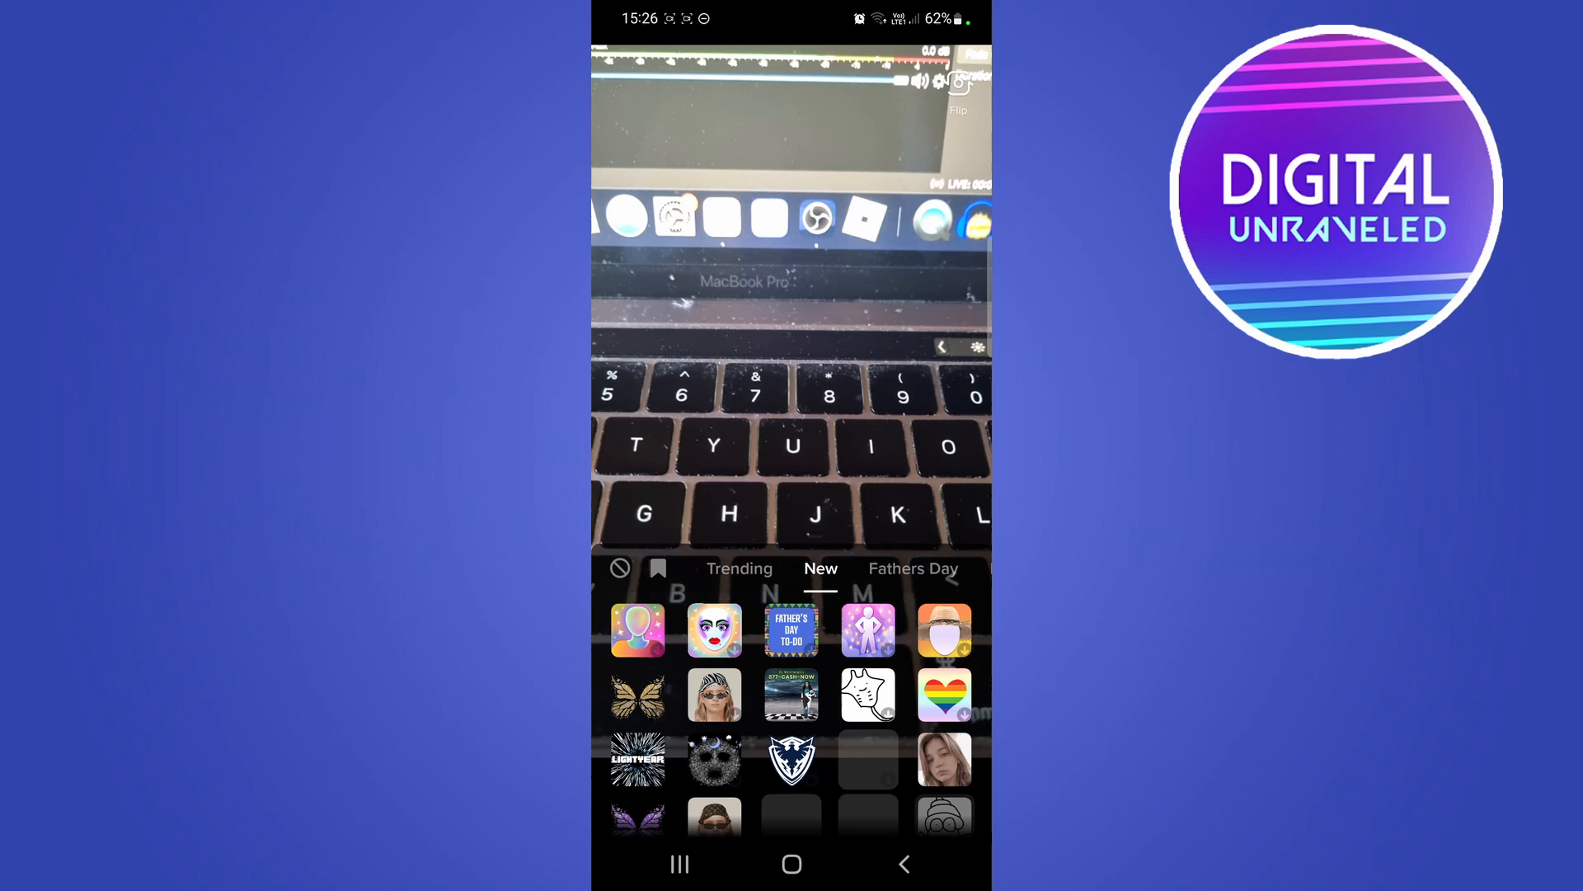
Start an effect search, with trending effects suggested below the field
click(821, 568)
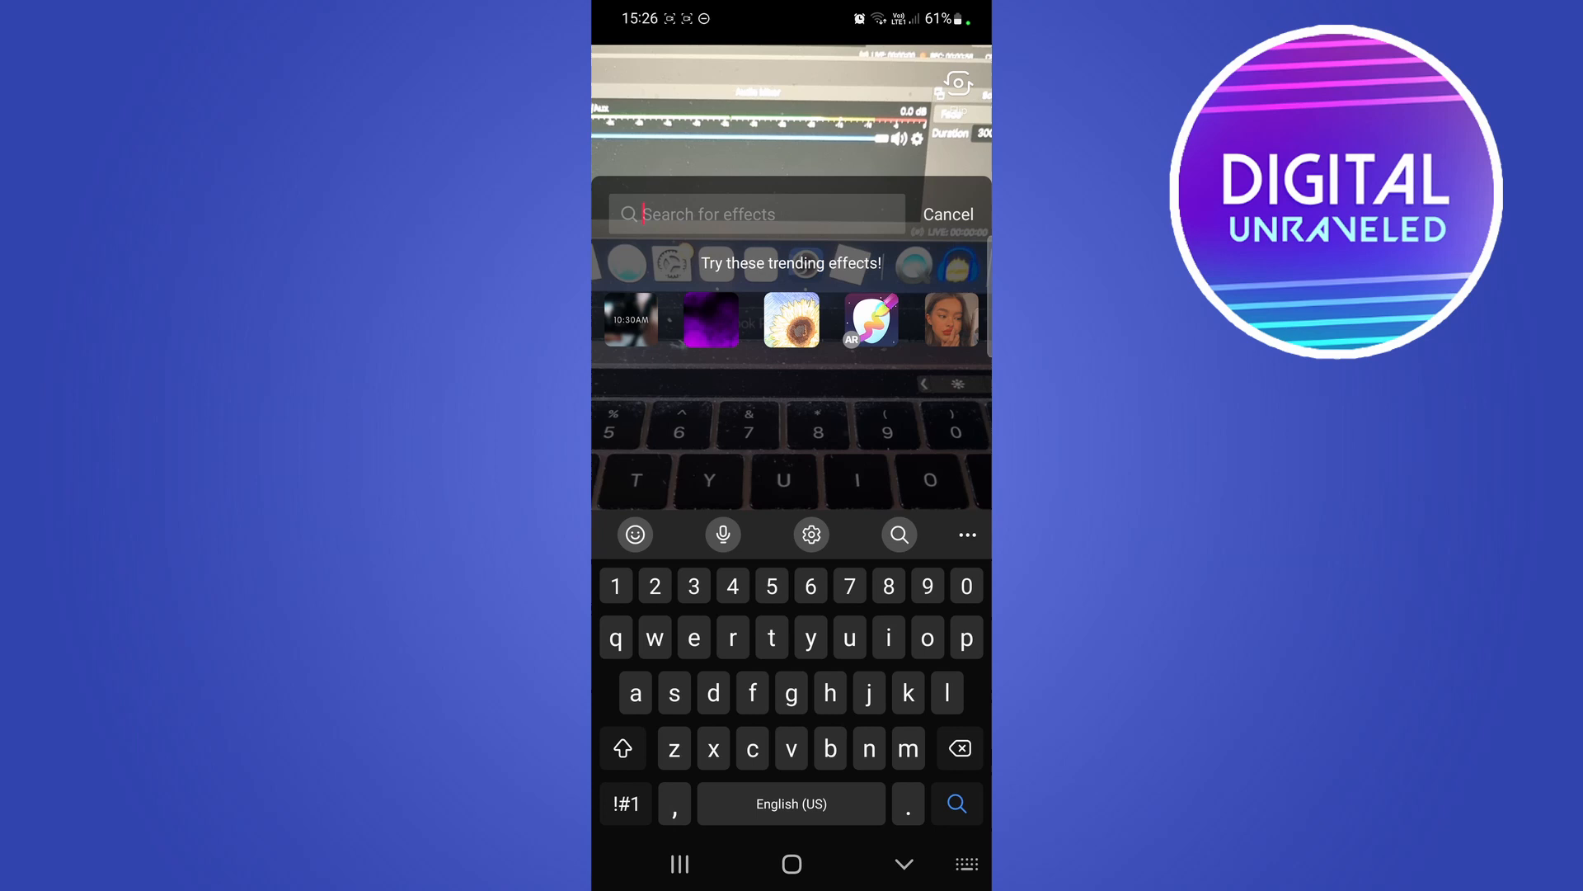
Search the effects for "tiktok avatar"
text(tiktok)
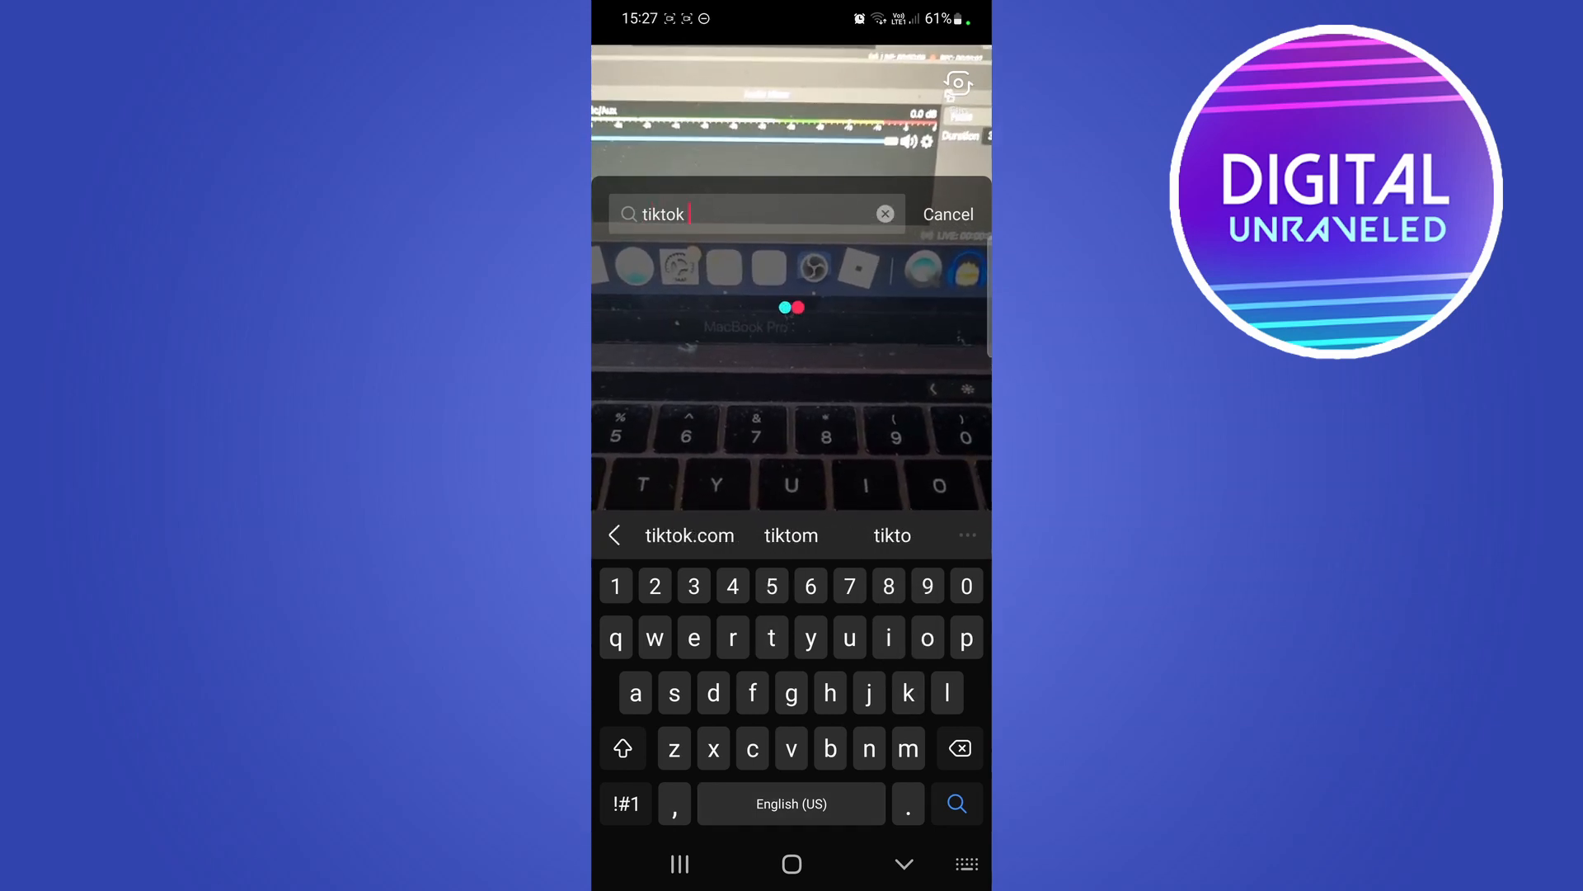
text(avatar)
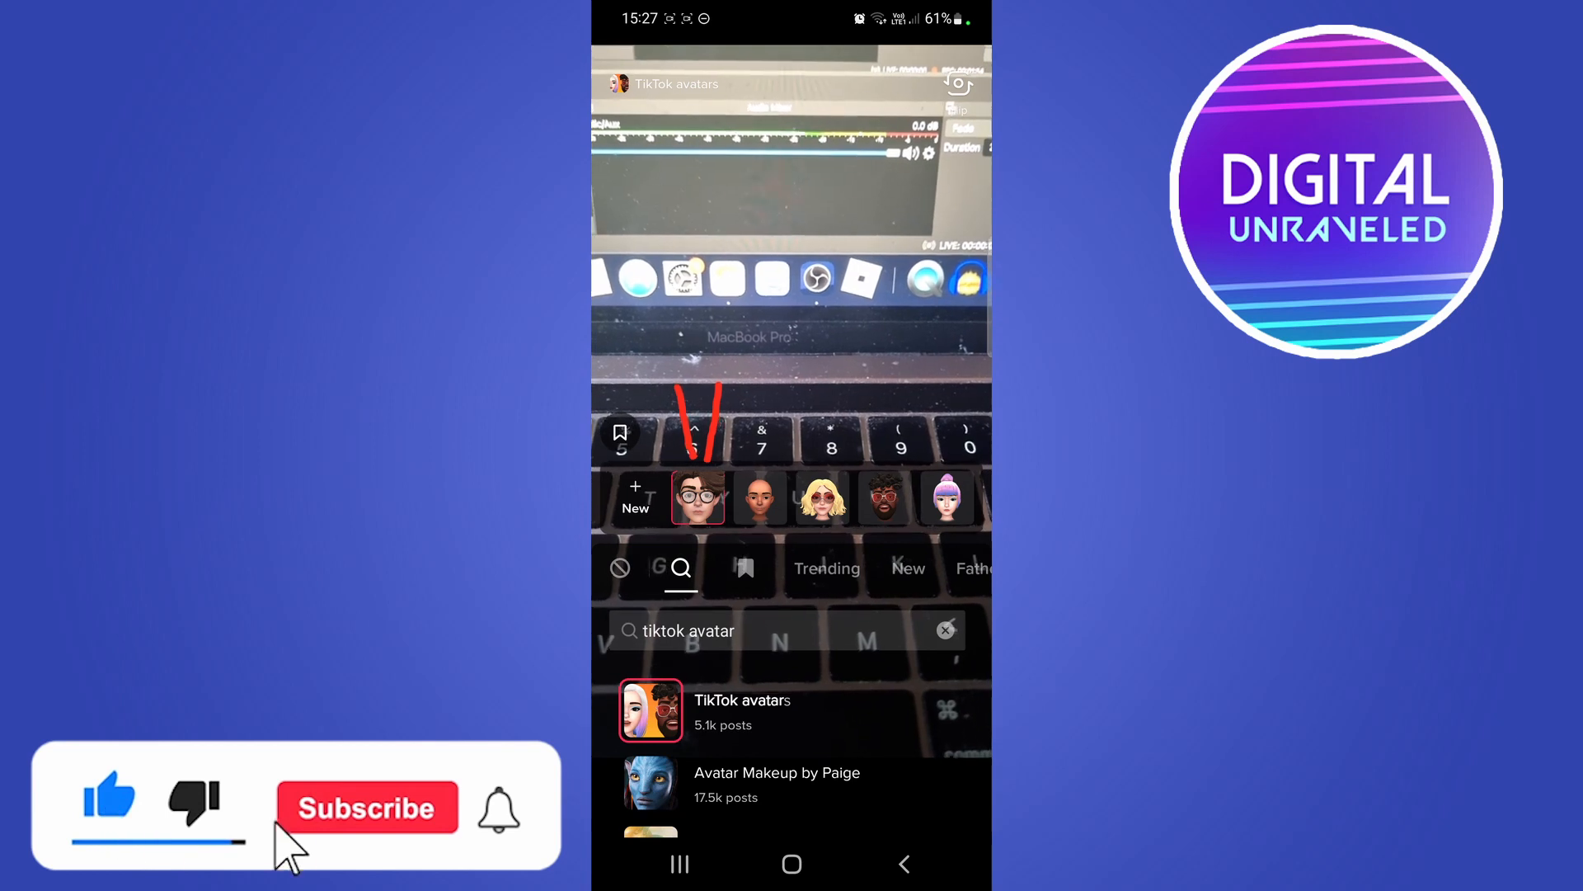
Apply the TikTok avatars effect from the results, revealing its row of avatar choices
click(366, 807)
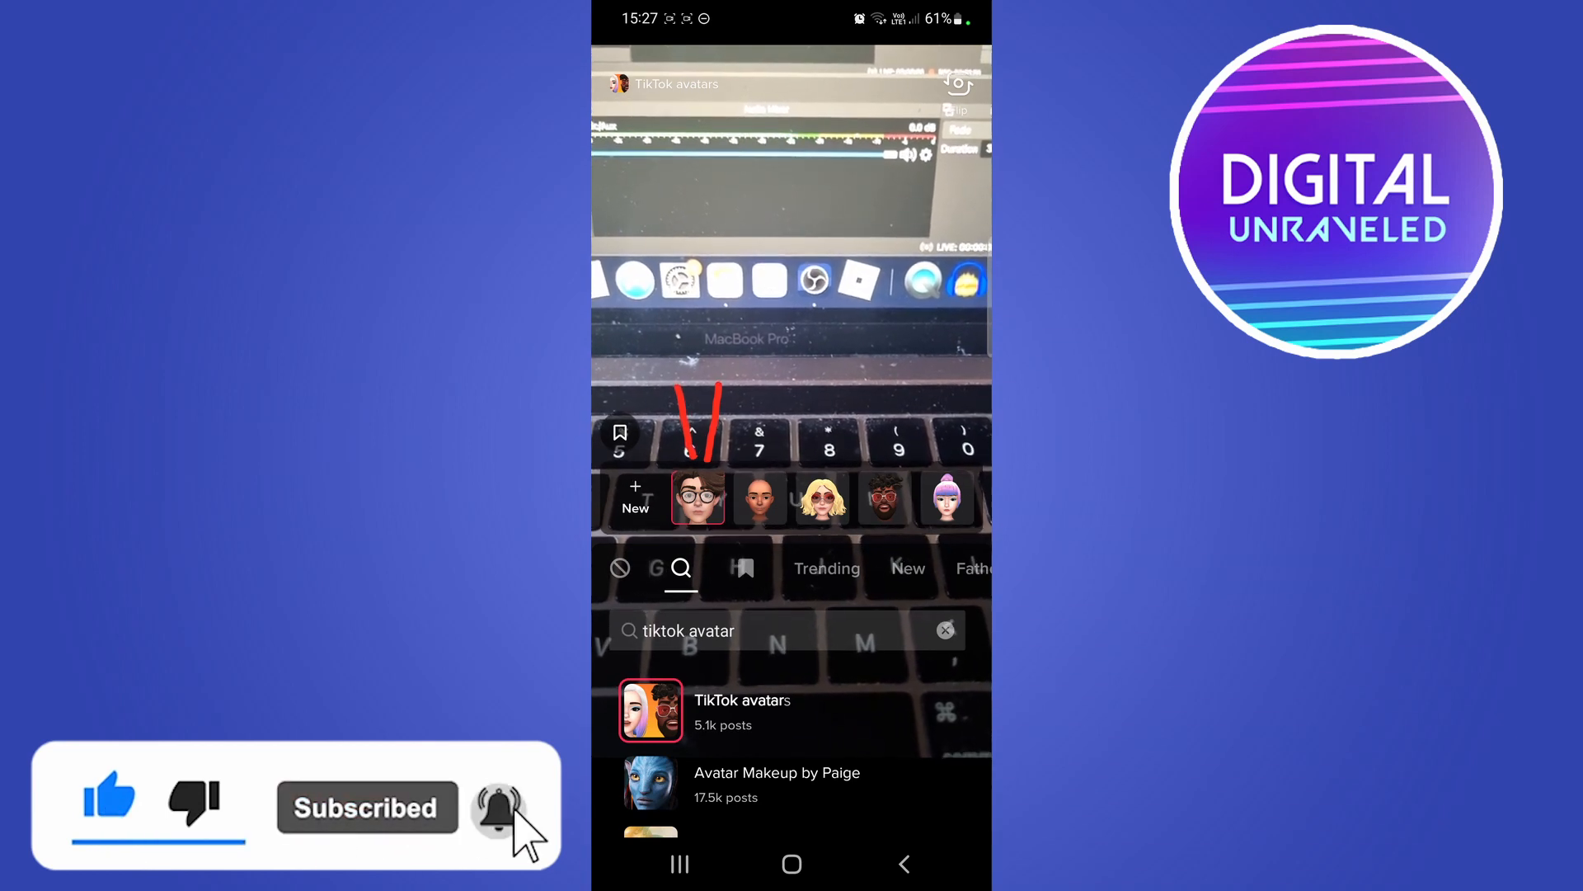